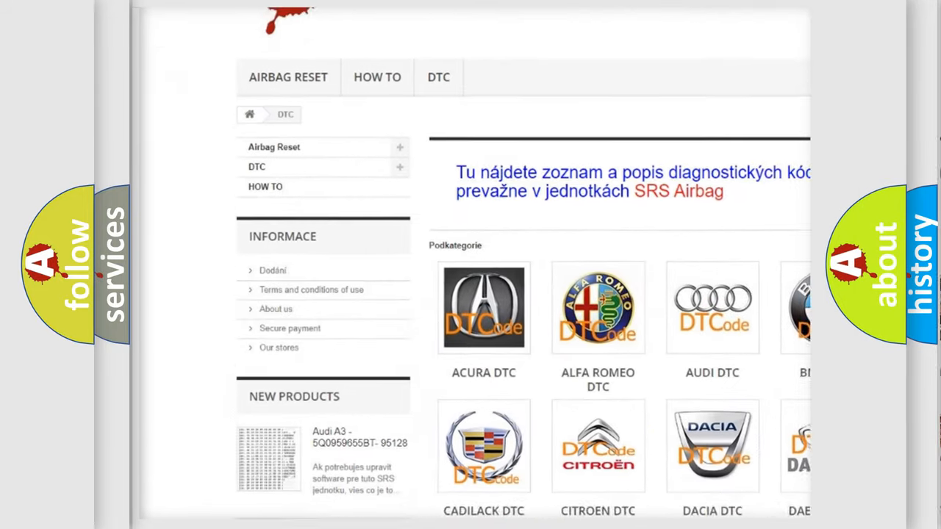
scroll("down", 3)
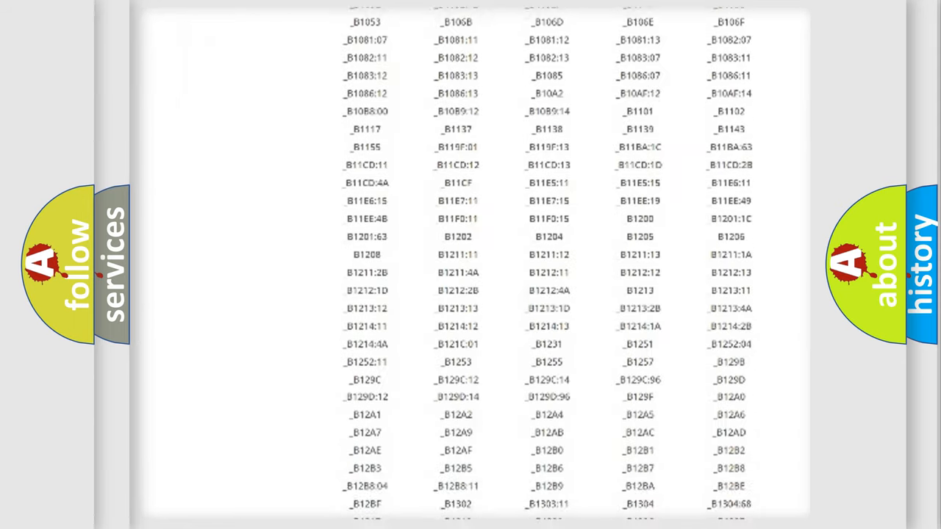
scroll("down", 3)
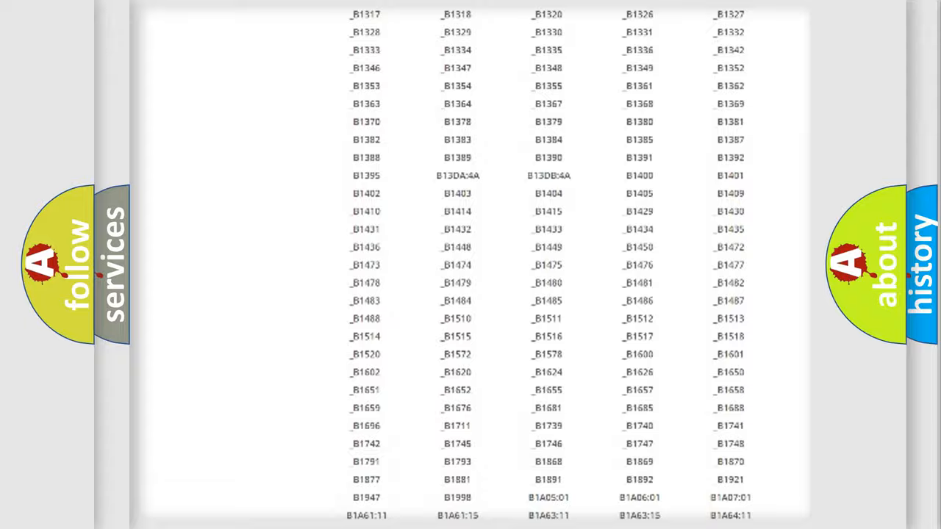